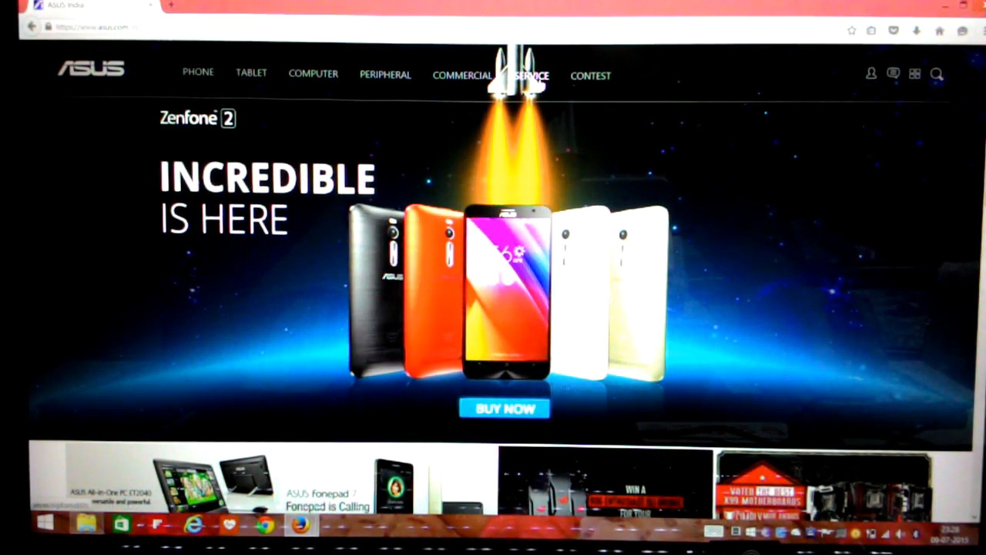
Step: Open the ASUS support page from the Service menu and enter model a501cg
{"action": "left_click", "coordinate": [538, 76]}
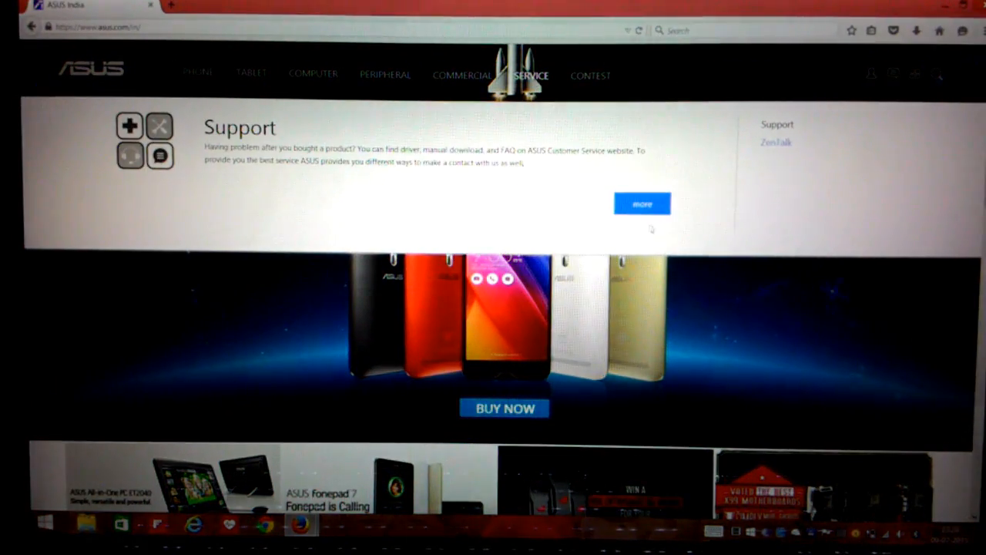
{"action": "left_click", "coordinate": [641, 203]}
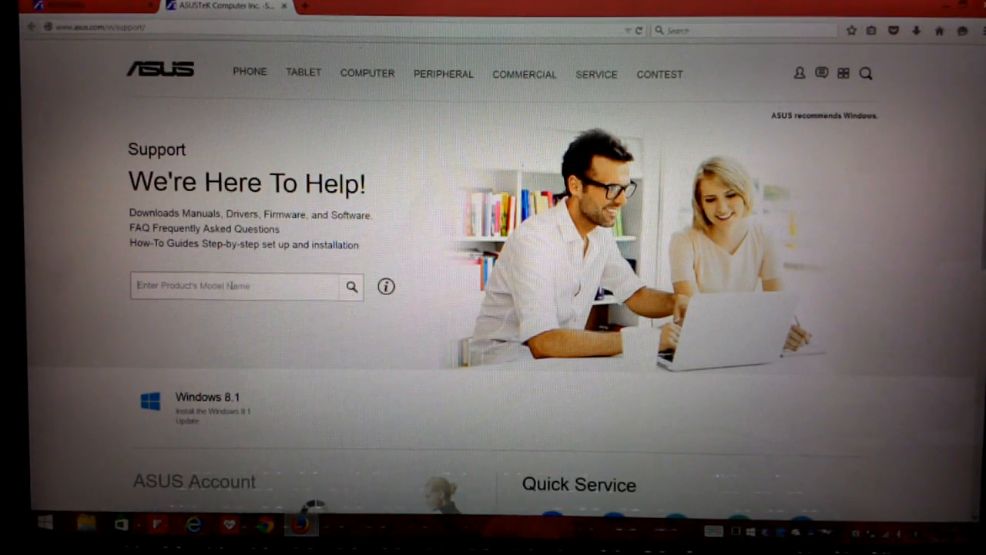
{"action": "right_click", "coordinate": [239, 287]}
{"action": "type", "text": "a501cg"}
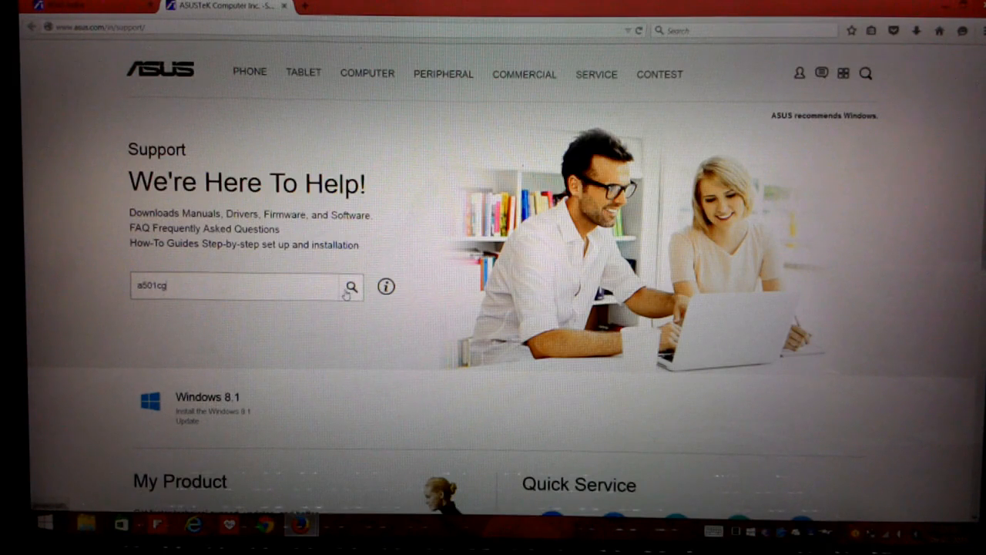
Step: Search for a501cg and open the ZenFone 5 (A501CG) support page
{"action": "left_click", "coordinate": [352, 286]}
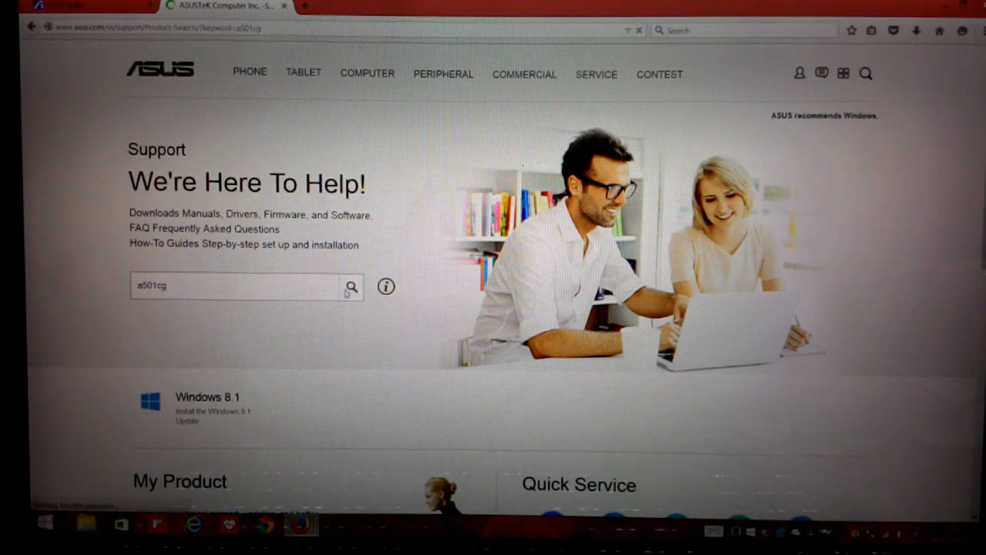
{"action": "left_click", "coordinate": [351, 286]}
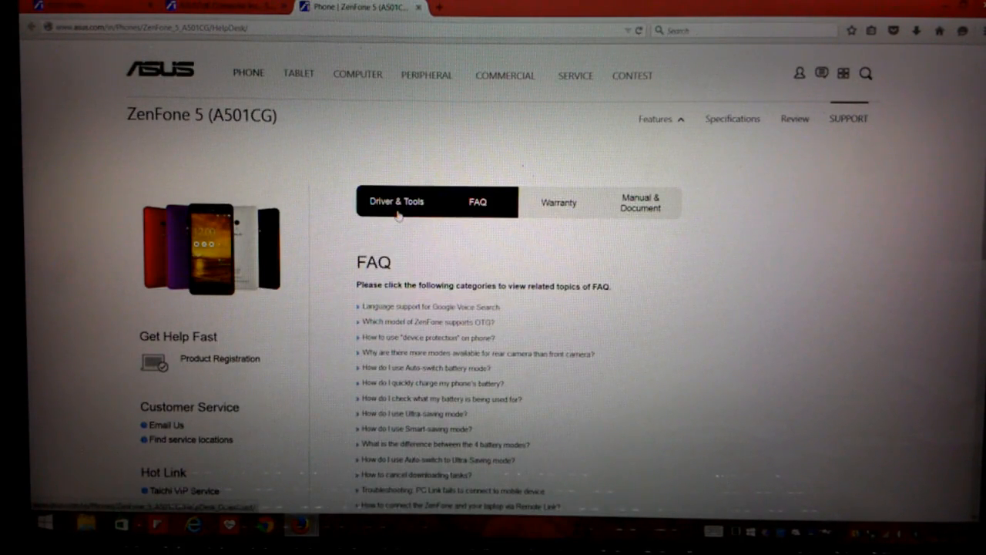
Step: Filter Driver & Tools downloads to Android and expand the Firmware (64) category
{"action": "left_click", "coordinate": [396, 201]}
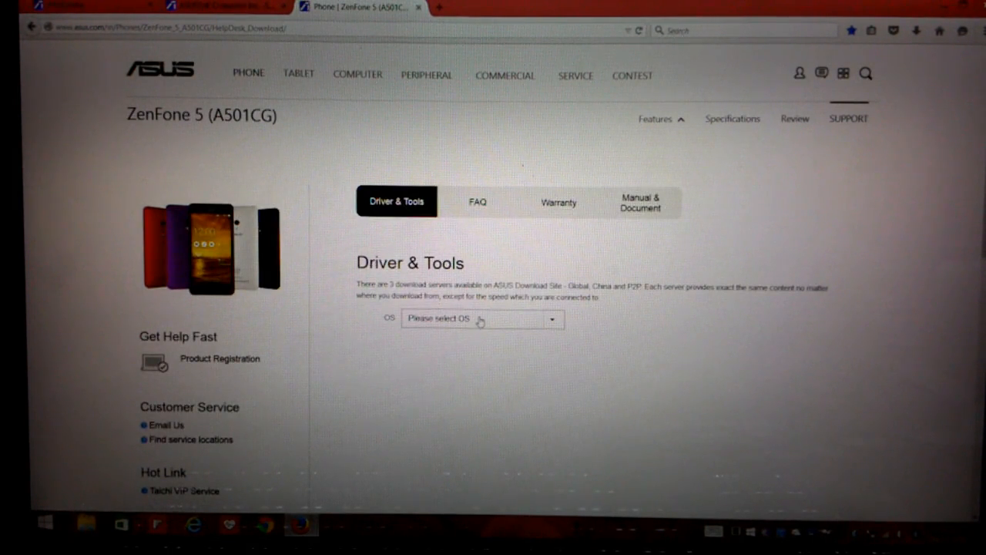
{"action": "left_click", "coordinate": [481, 319]}
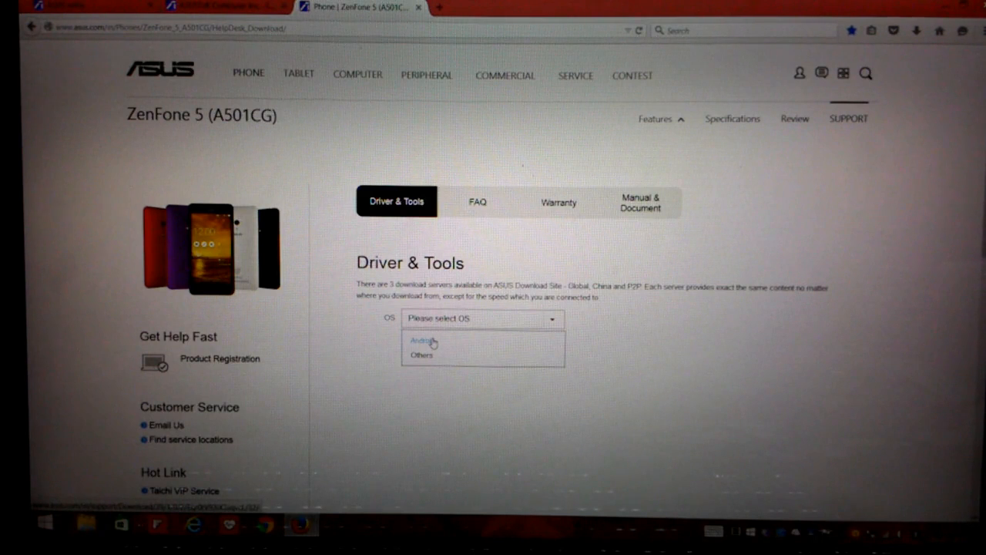
{"action": "left_click", "coordinate": [421, 339]}
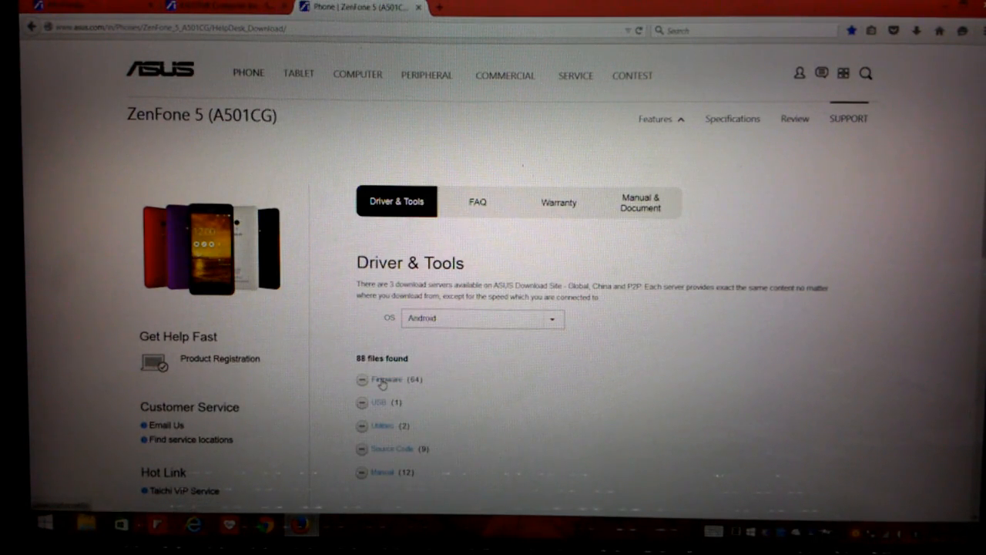
{"action": "left_click", "coordinate": [383, 380]}
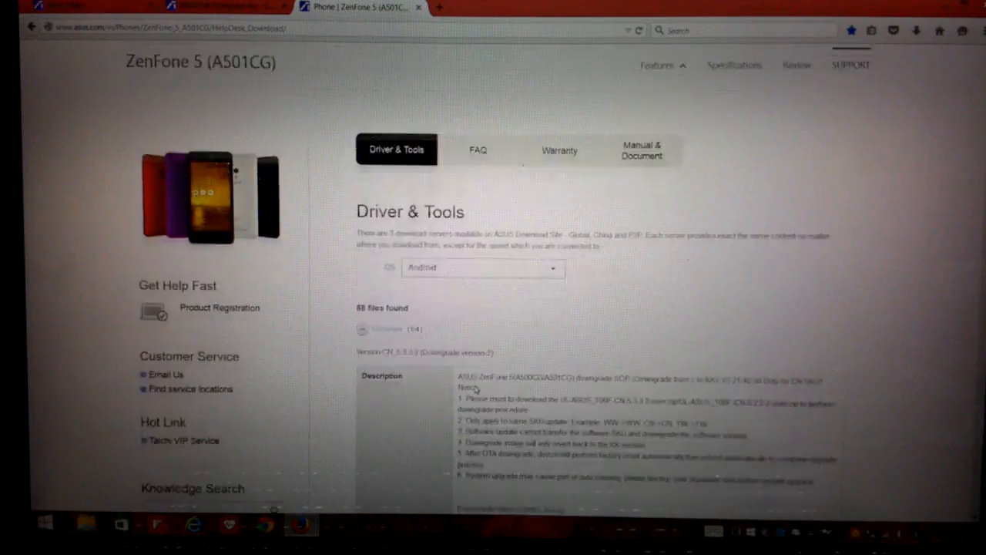
{"action": "scroll", "scroll_direction": "down", "scroll_amount": 3}
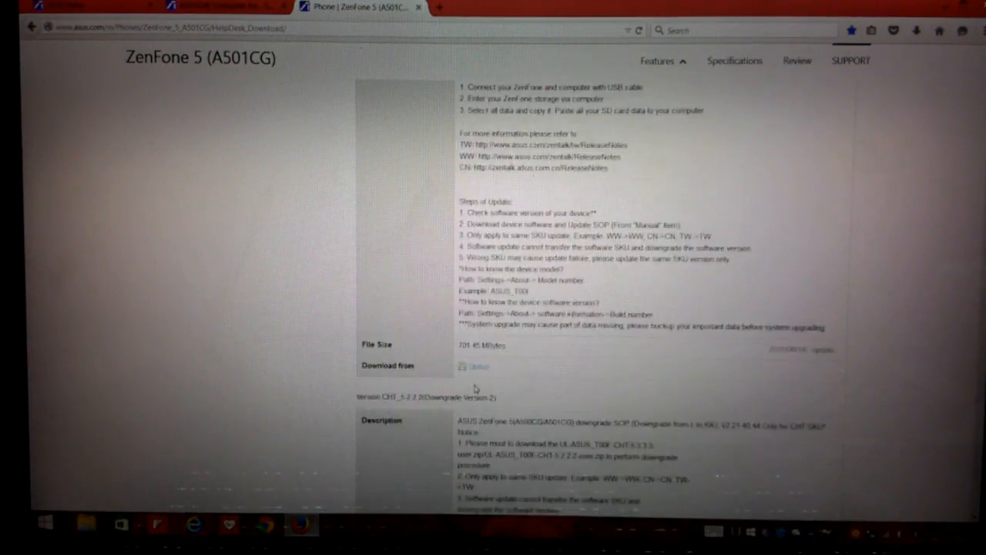
{"action": "scroll", "scroll_direction": "down", "scroll_amount": 3}
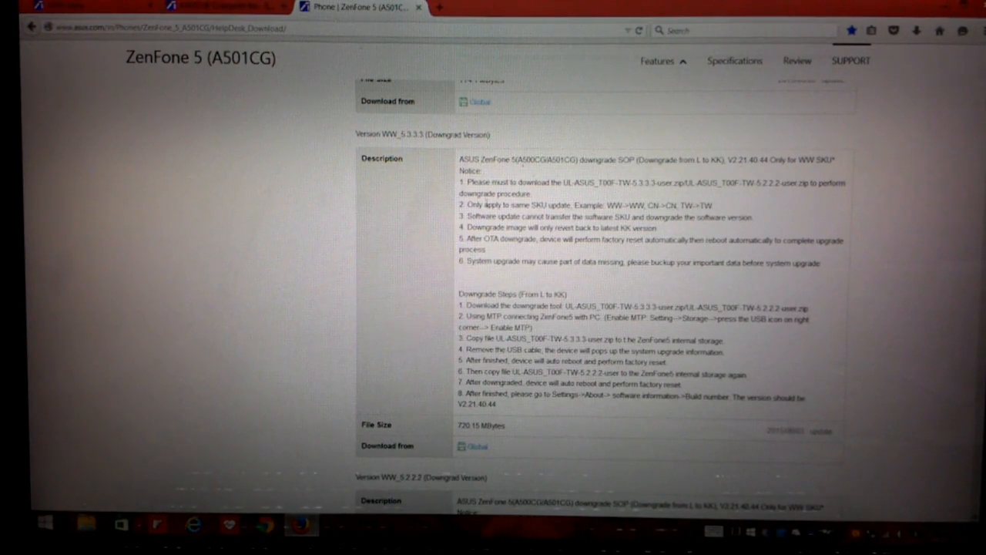
{"action": "scroll", "scroll_direction": "down", "scroll_amount": 3}
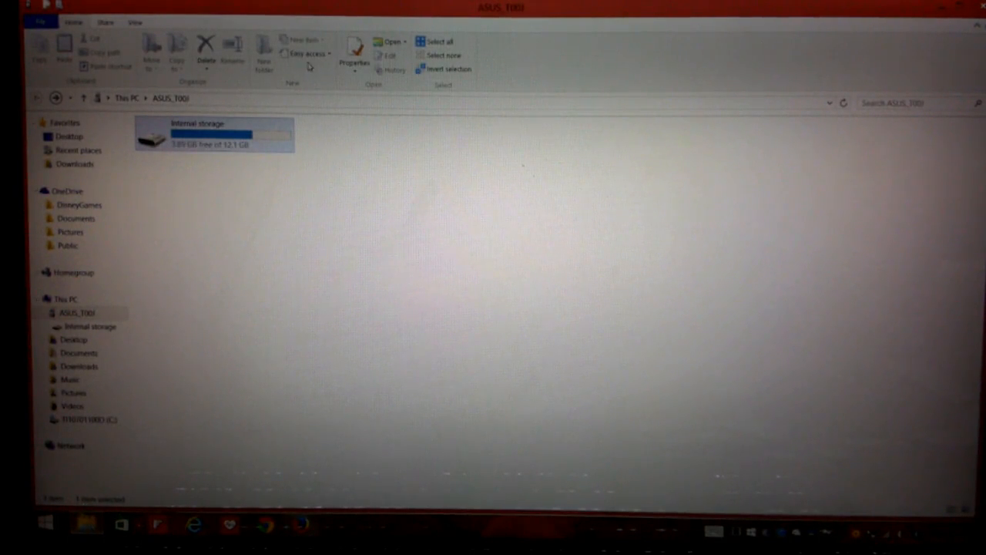
Step: Open the ASUS_T00J phone's Internal storage folder
{"action": "left_click", "coordinate": [224, 135]}
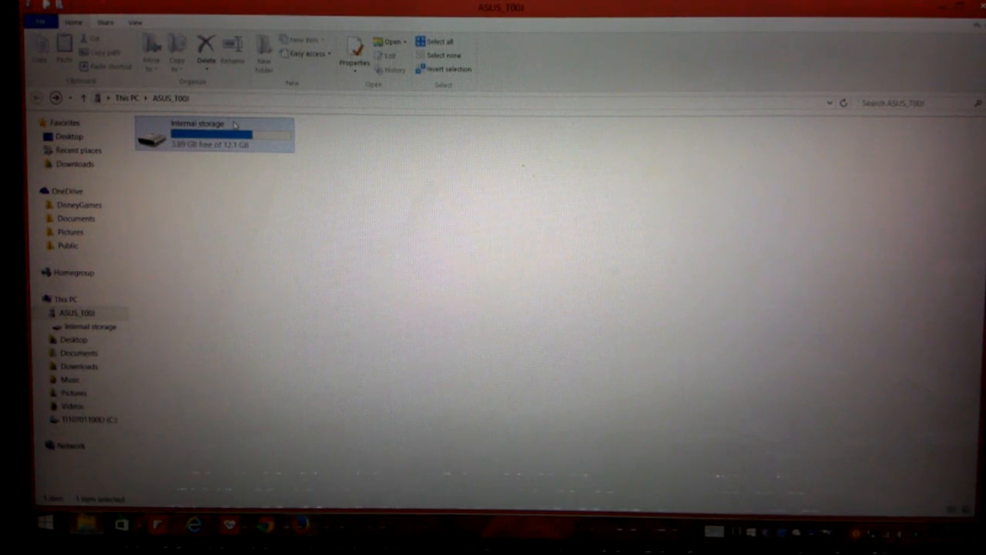
{"action": "double_click", "coordinate": [208, 133]}
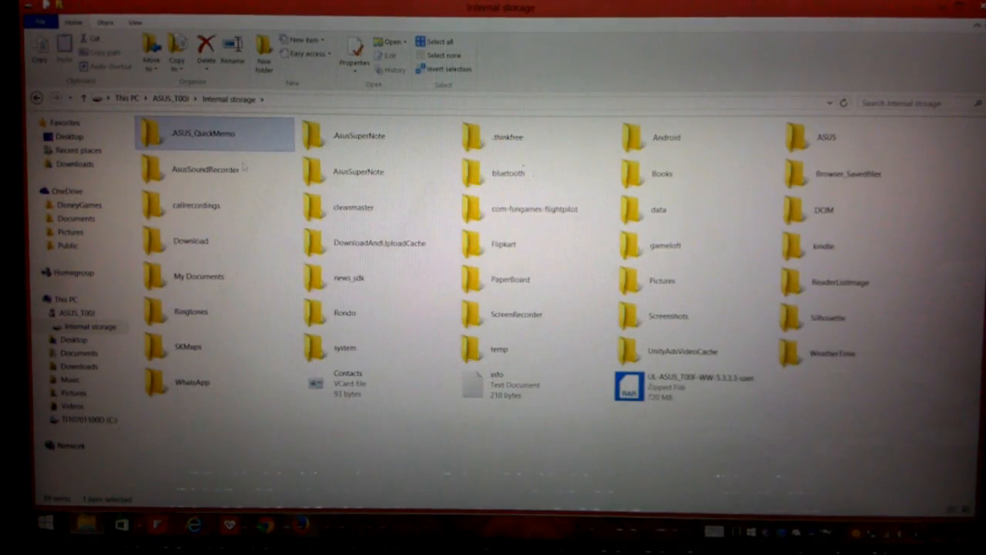